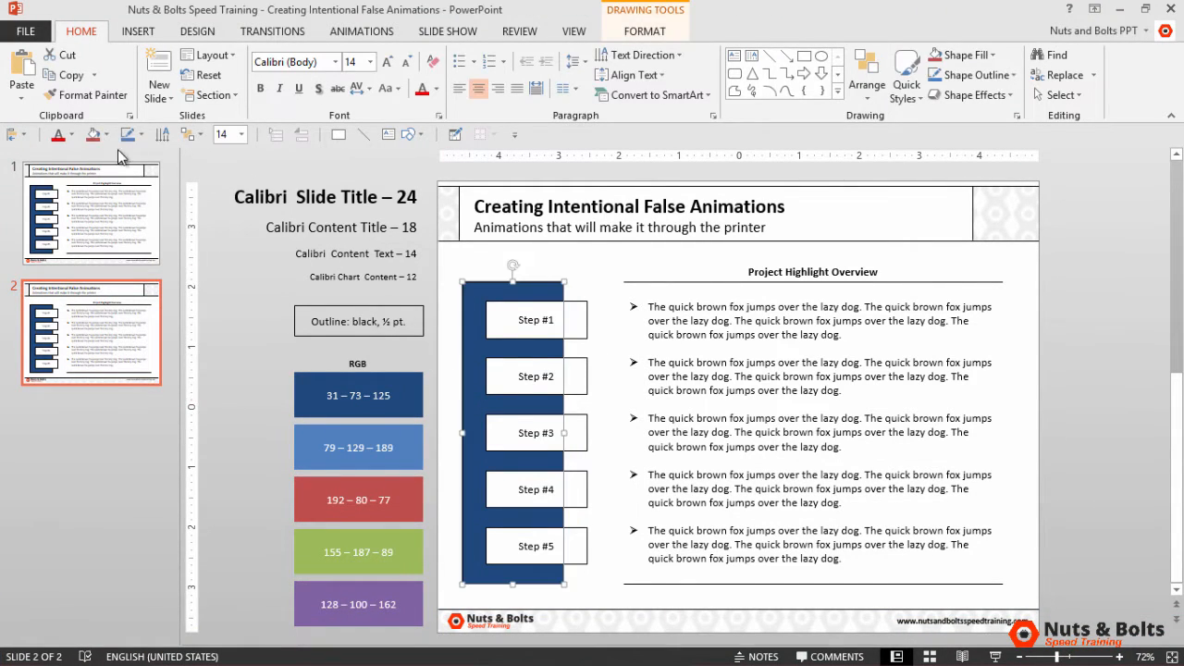
Replace the start of slide 2's heading with 'Step #1'
click(95, 135)
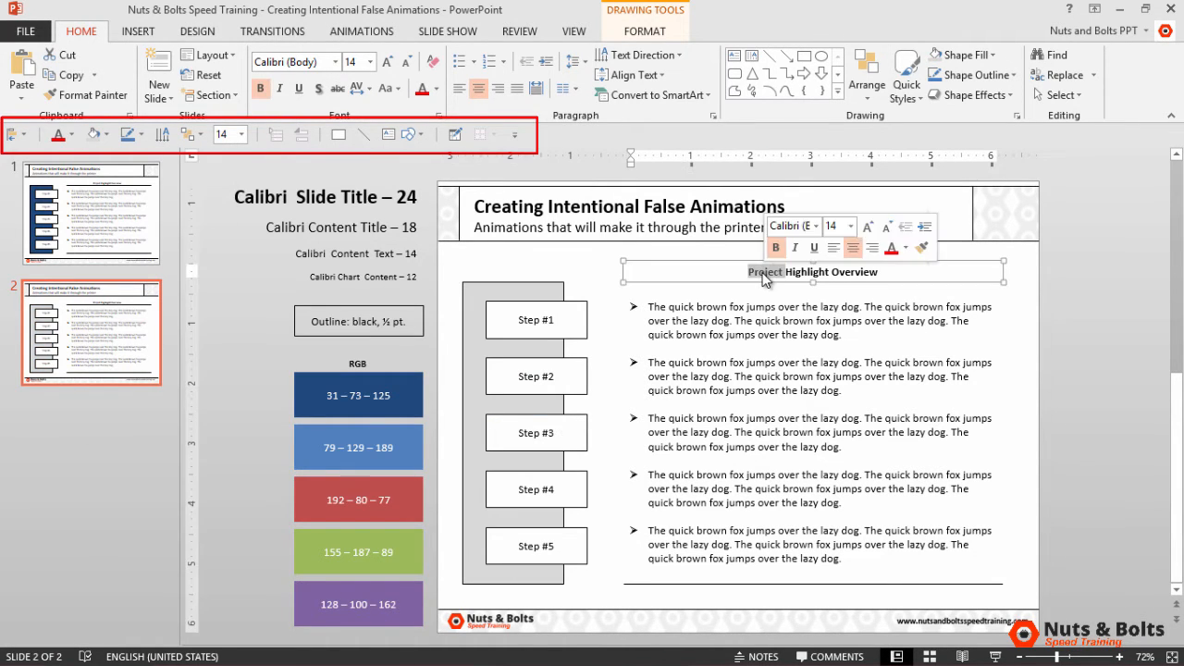
text(Step #1)
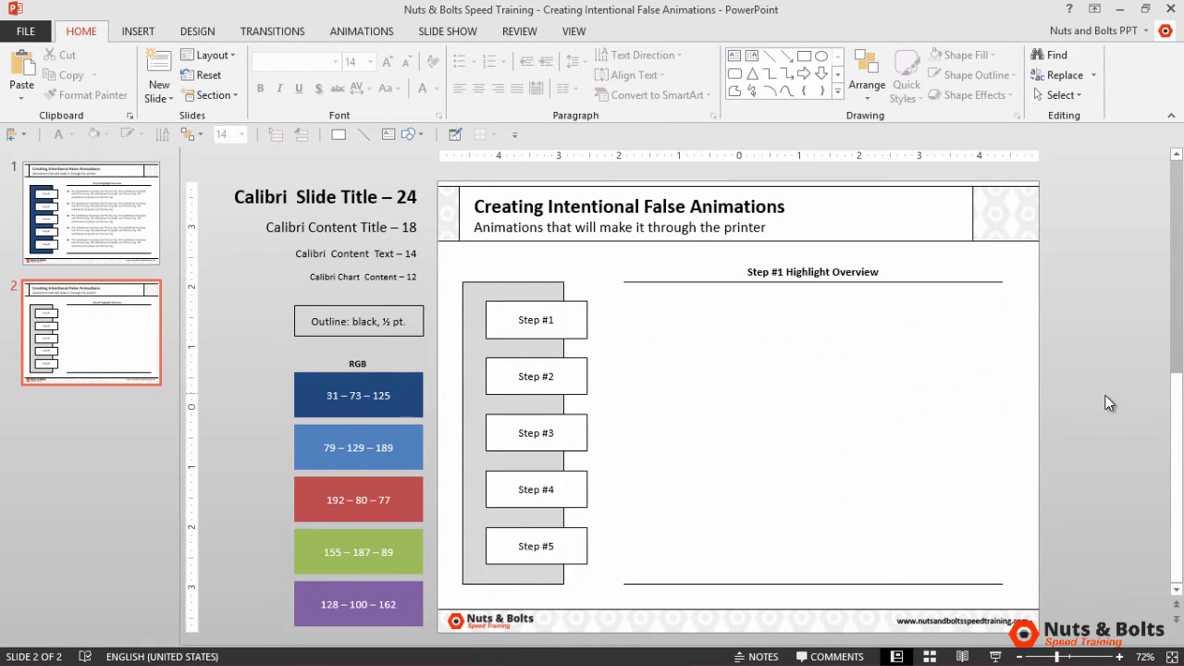
Duplicate the Step #1 template slide to build out the six-slide deck
key(ctrl+shift+d)
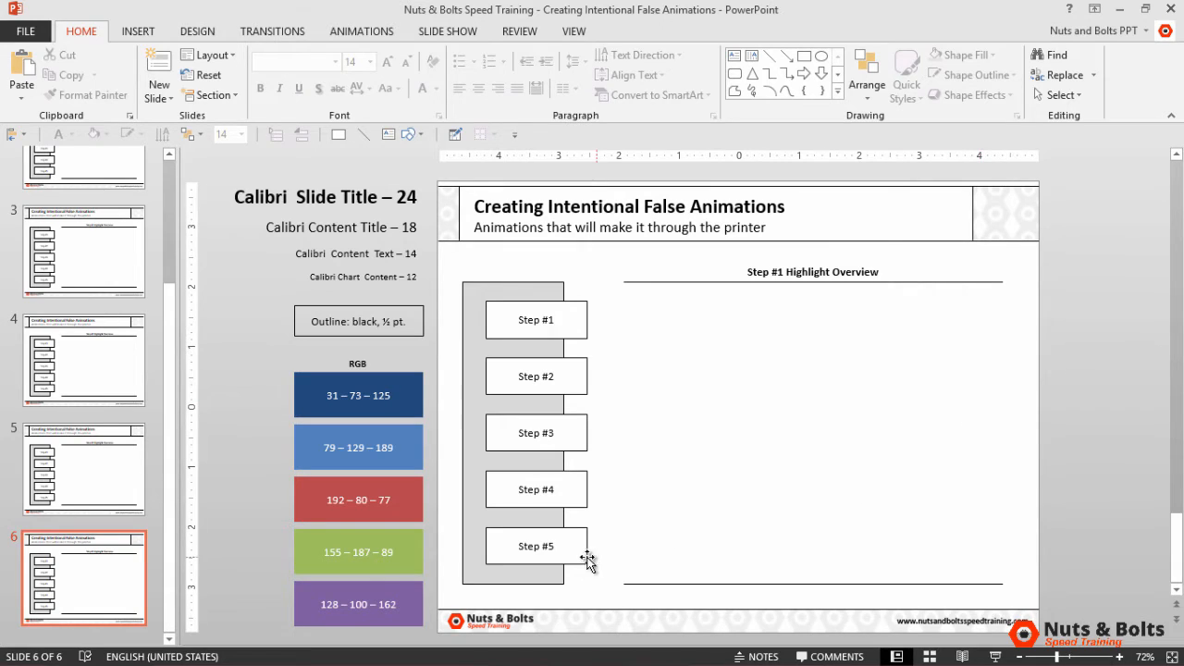
Fill Step #5 dark blue and format-paint that look onto the Step #4 and #2 boxes
click(536, 546)
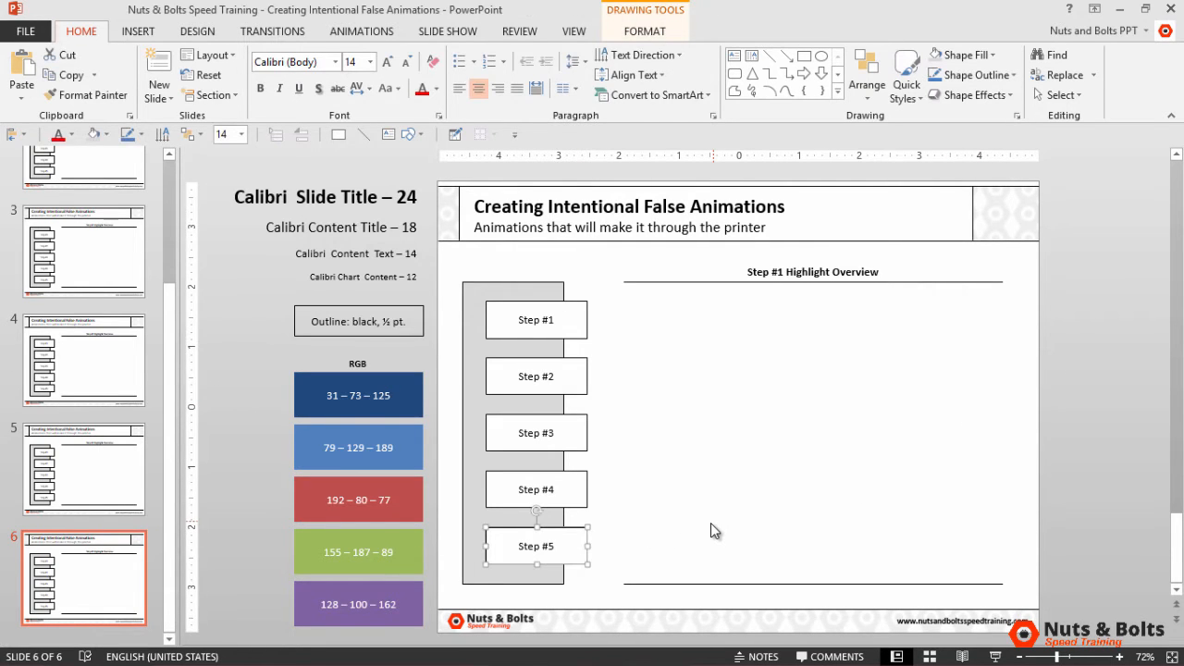
click(535, 546)
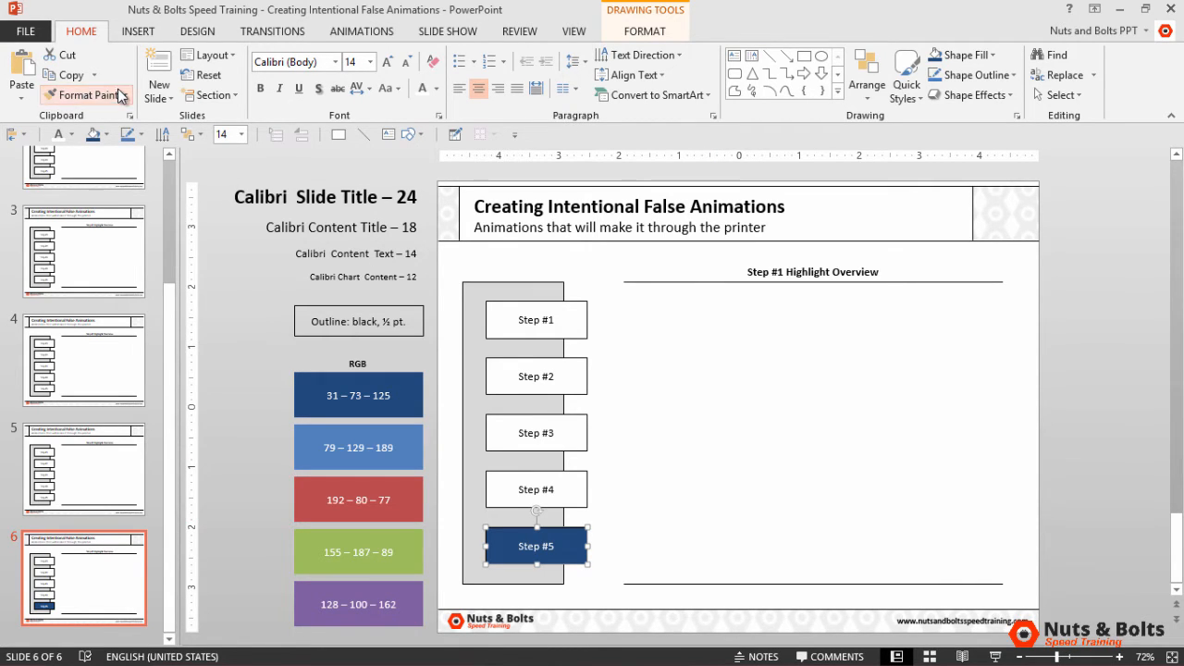
click(83, 469)
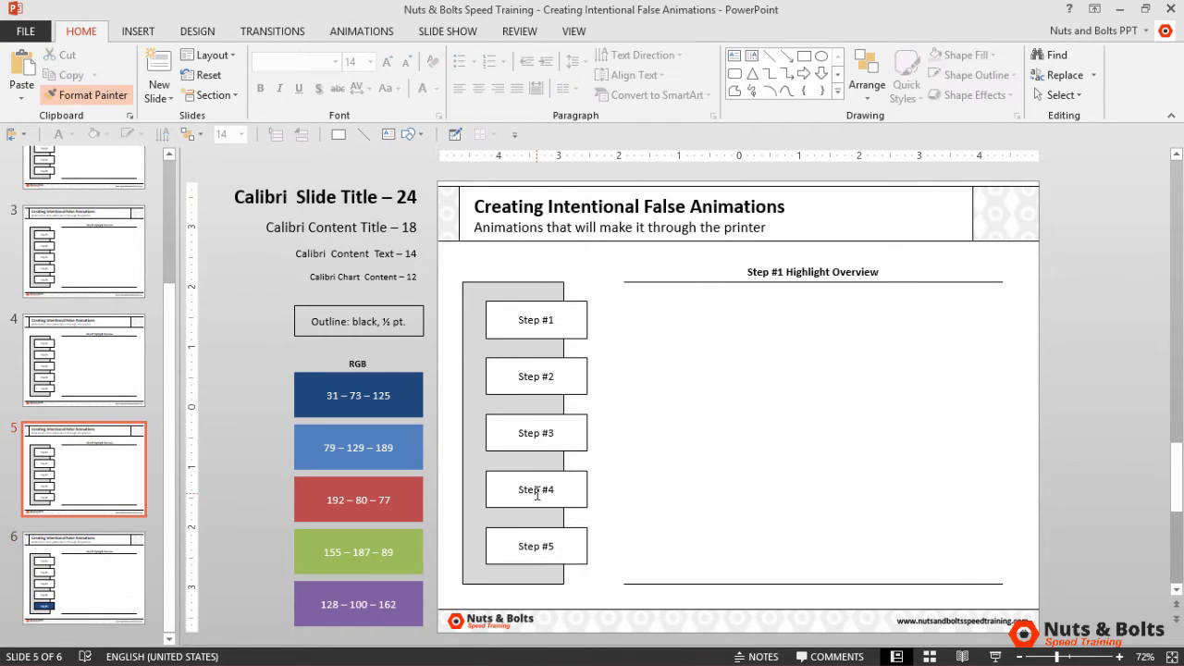
click(84, 251)
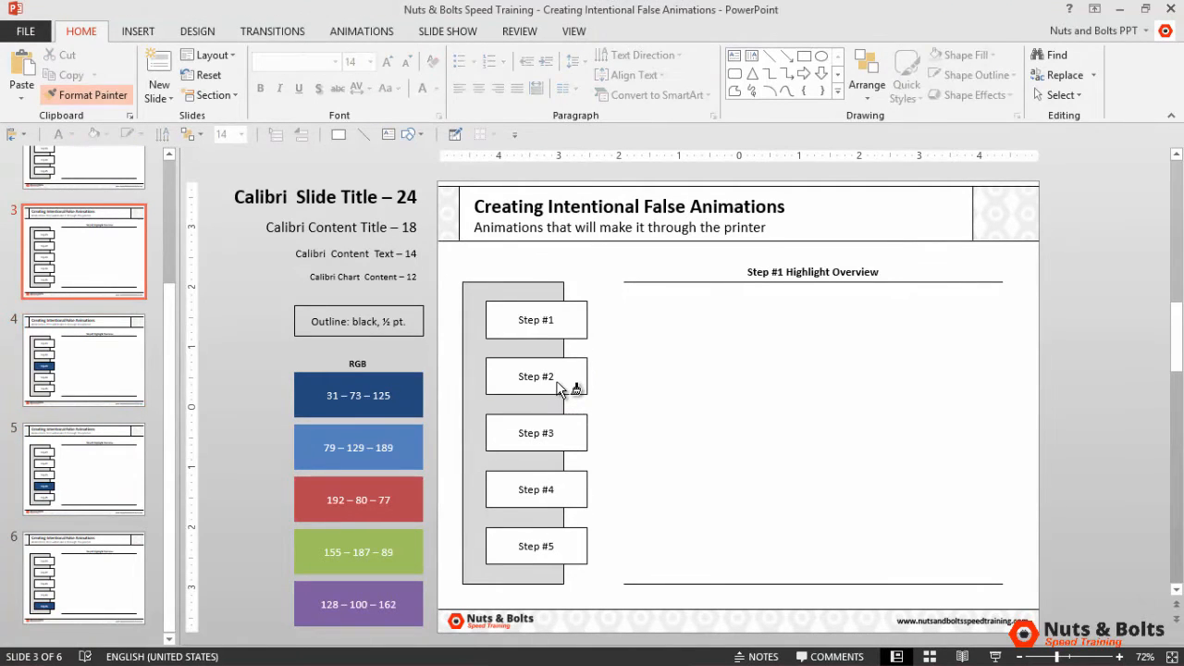
click(536, 319)
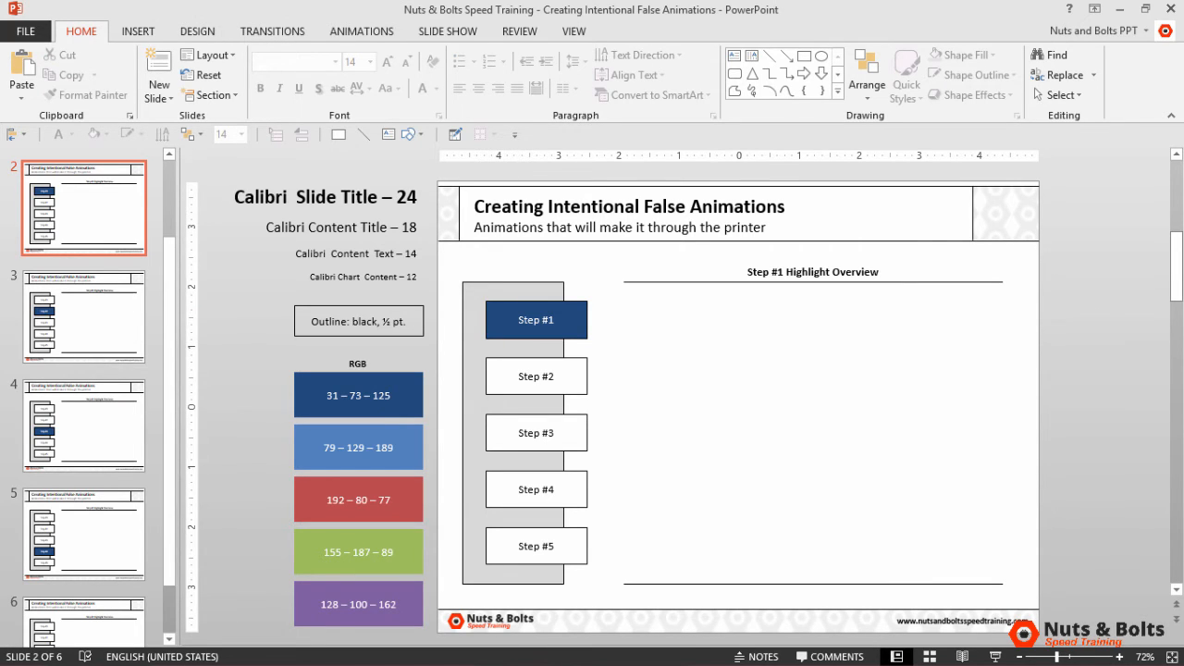
click(83, 317)
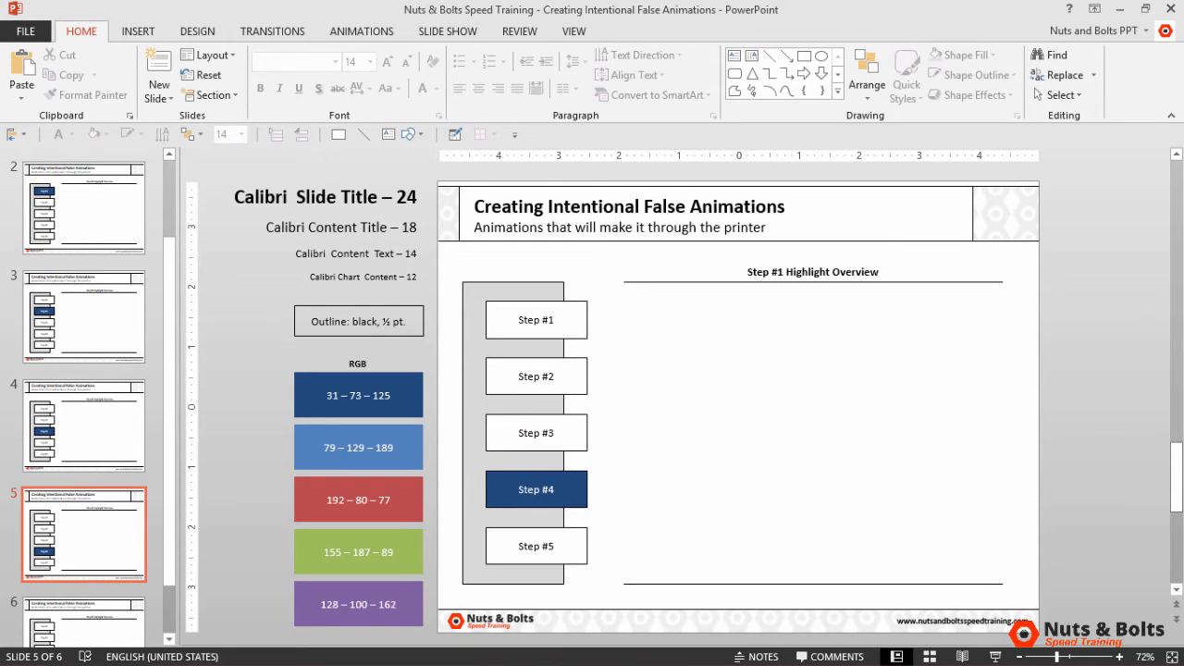
click(536, 490)
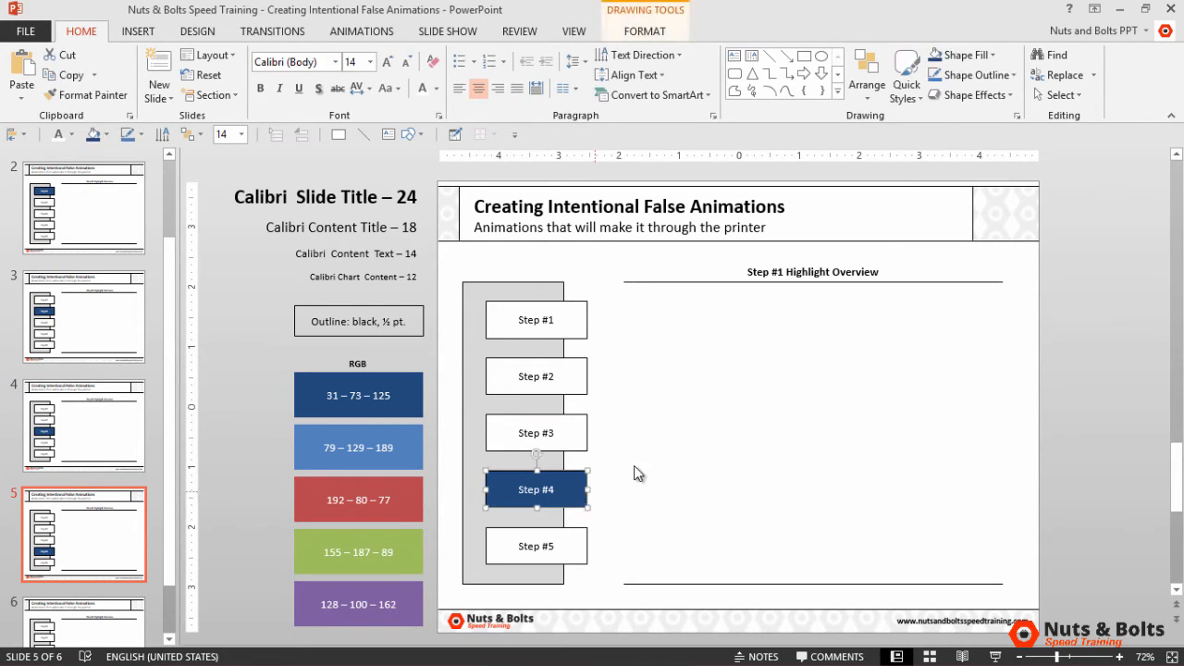
Reshape the Step #4 box into an arrow, select Step #5, and start the slide show
click(644, 31)
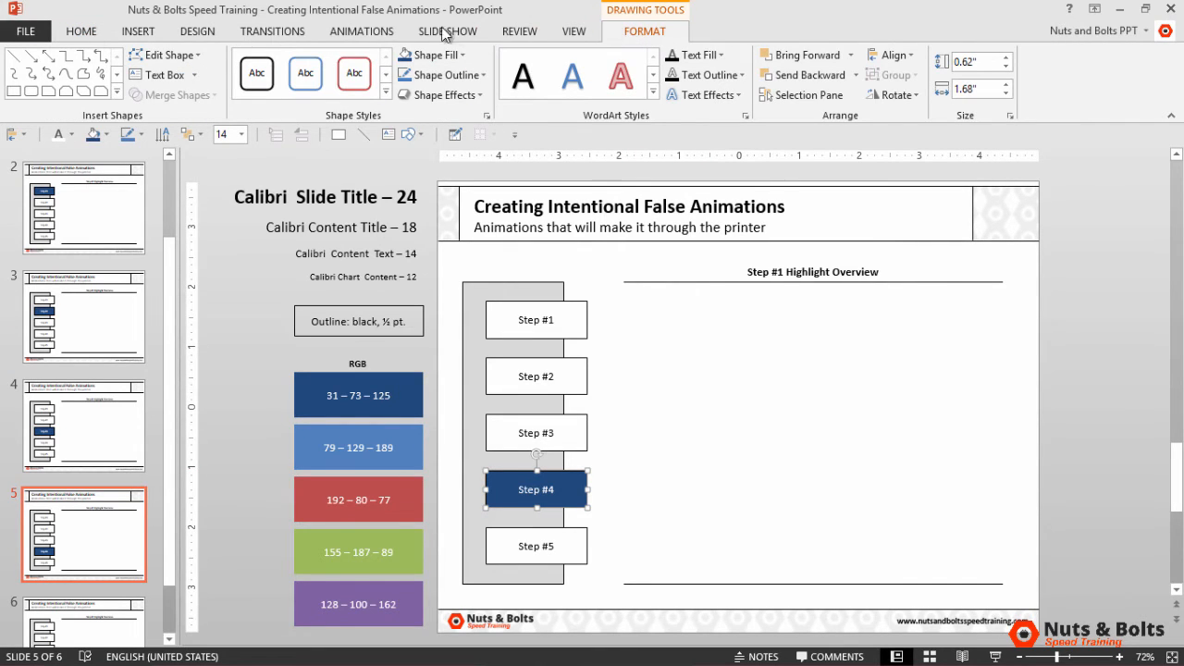
click(168, 54)
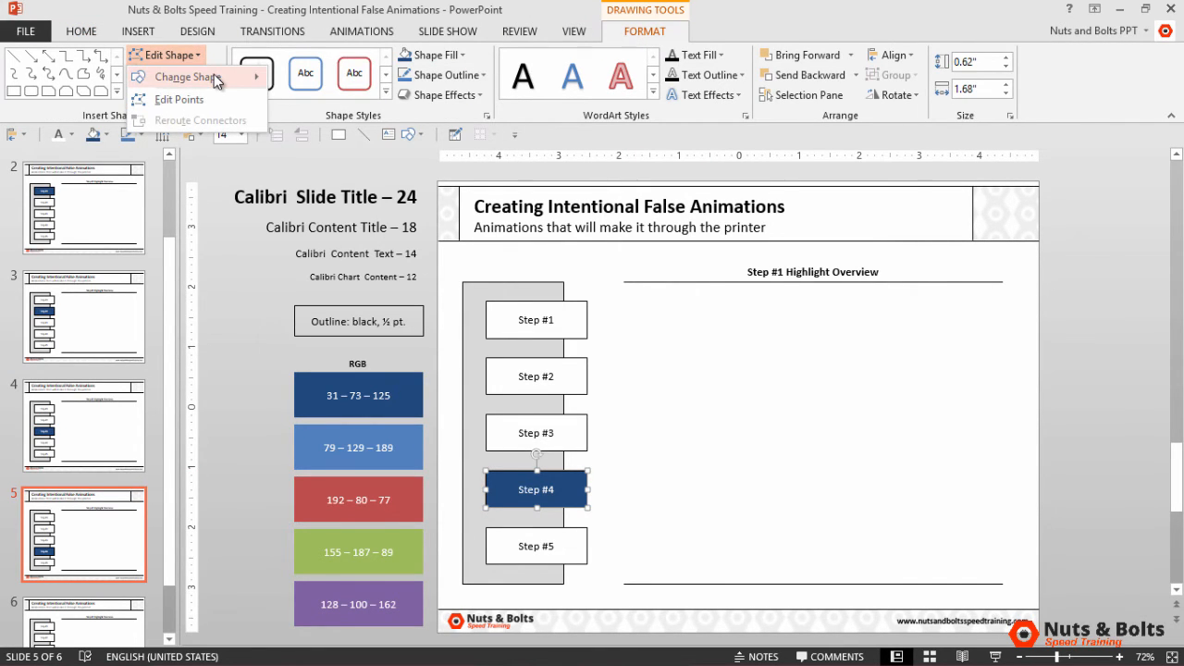
click(189, 76)
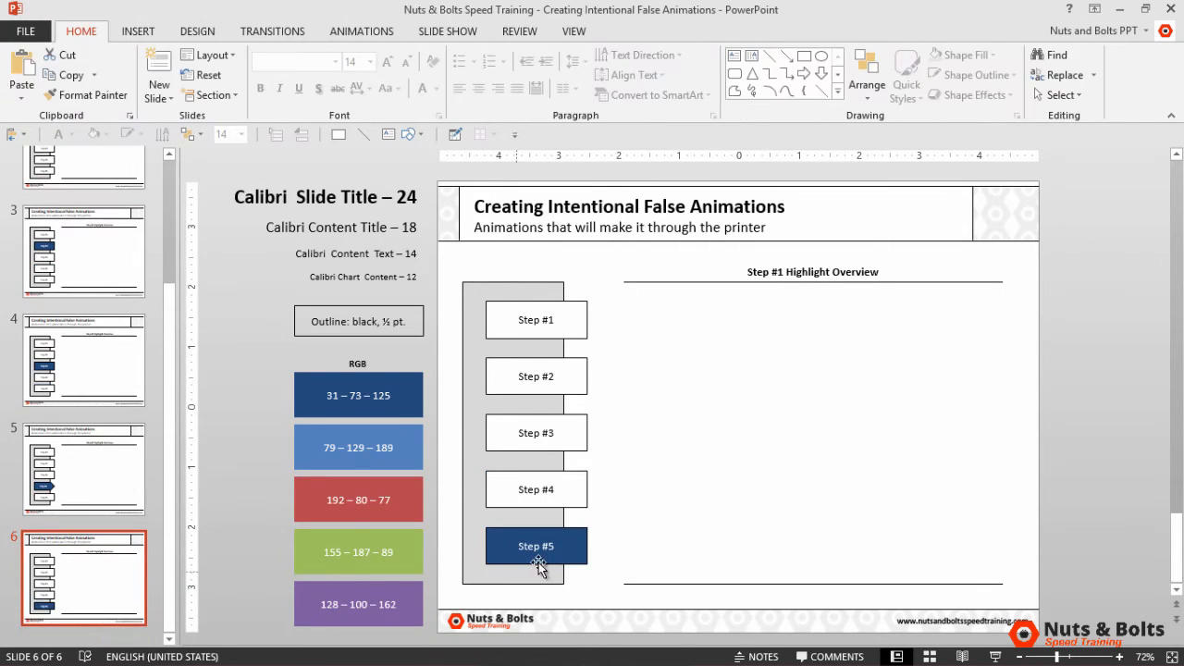
click(537, 546)
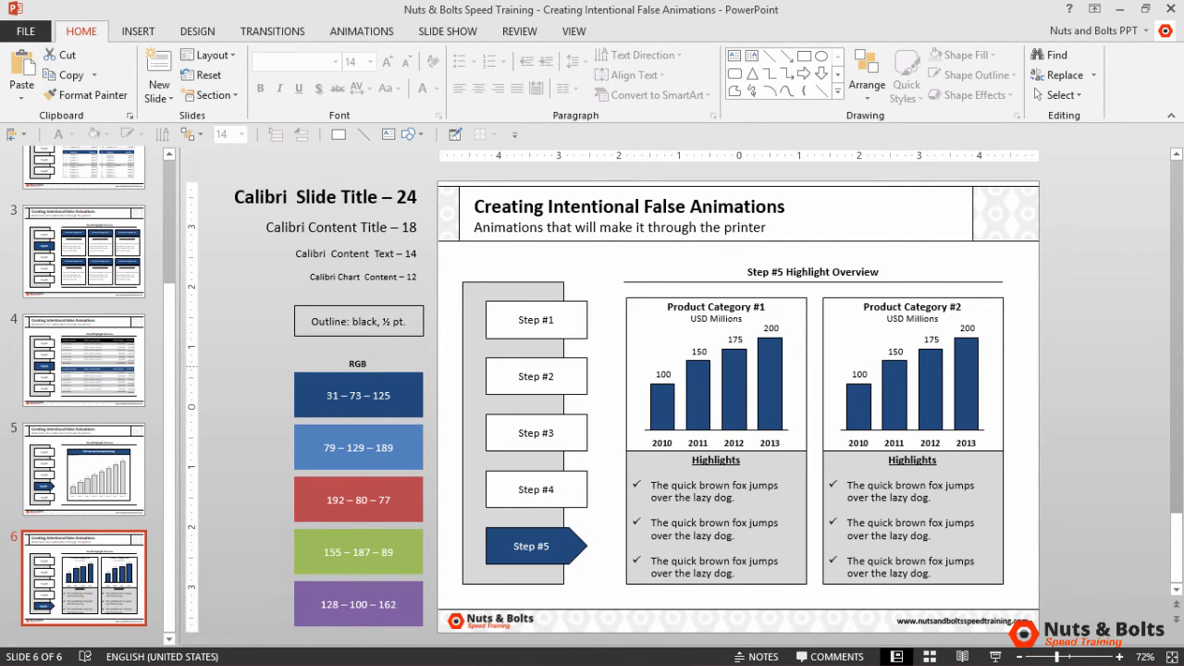
key(F5)
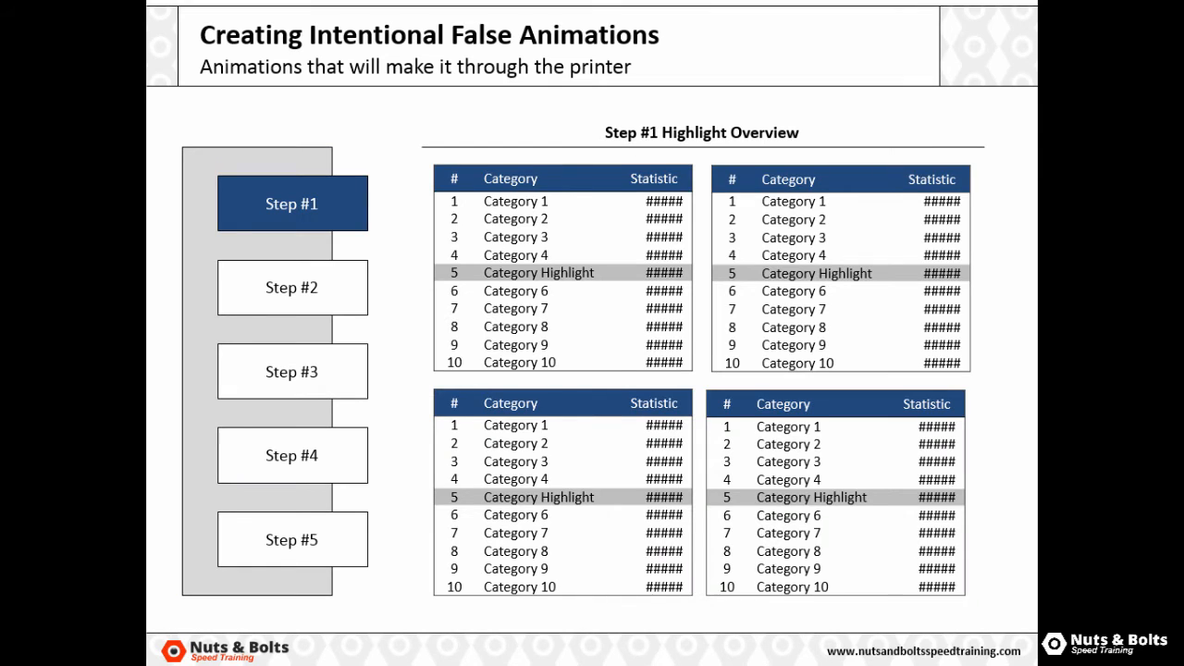